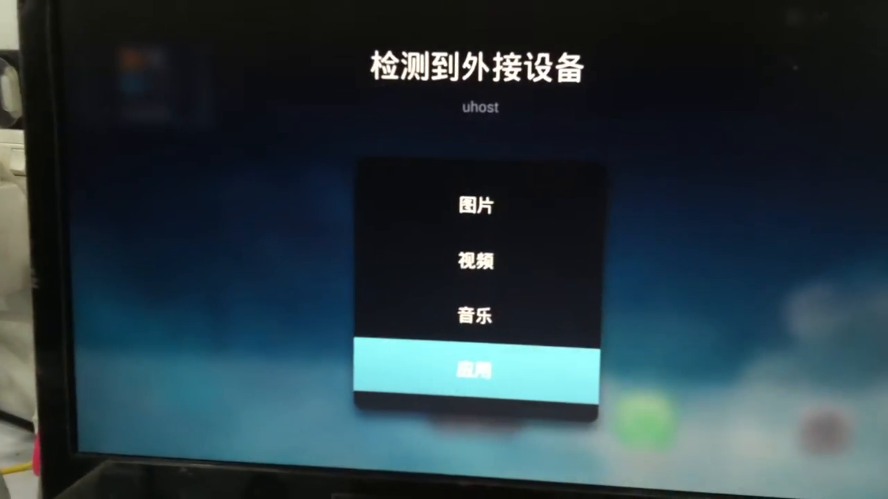
# Choose Applications in the USB device dialog and open the TVBox Apk folder
pyautogui.click(479, 369)
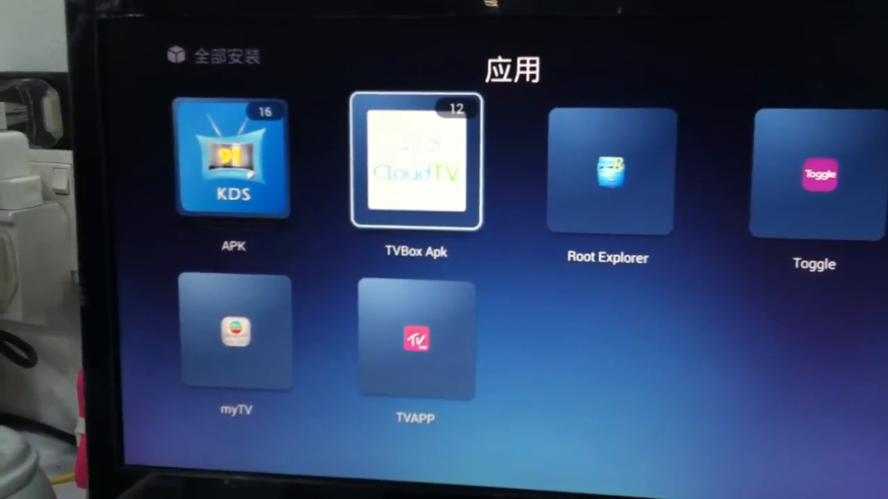
pyautogui.click(415, 162)
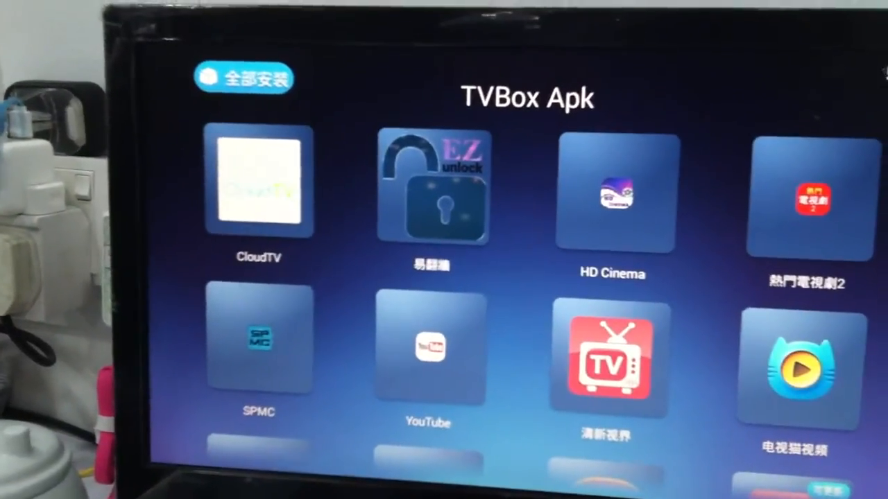
# Install all TVBox Apk installers at once, then enter the launcher desktop
pyautogui.click(246, 77)
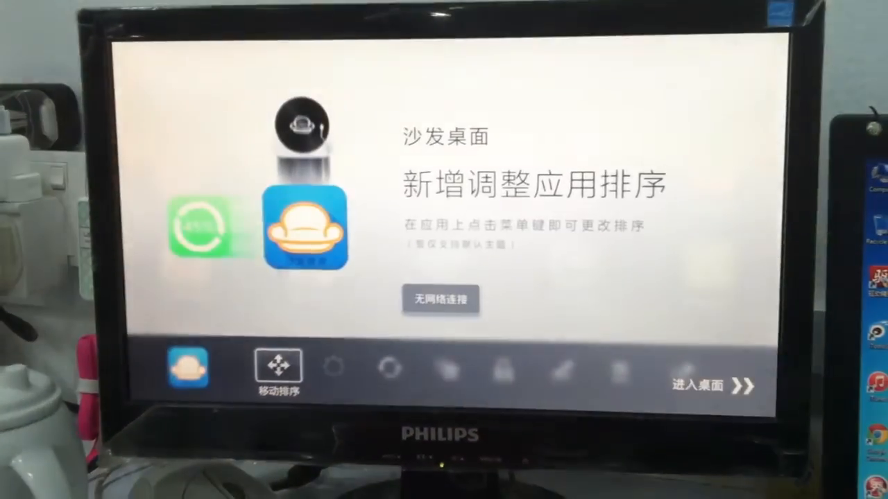
pyautogui.click(698, 386)
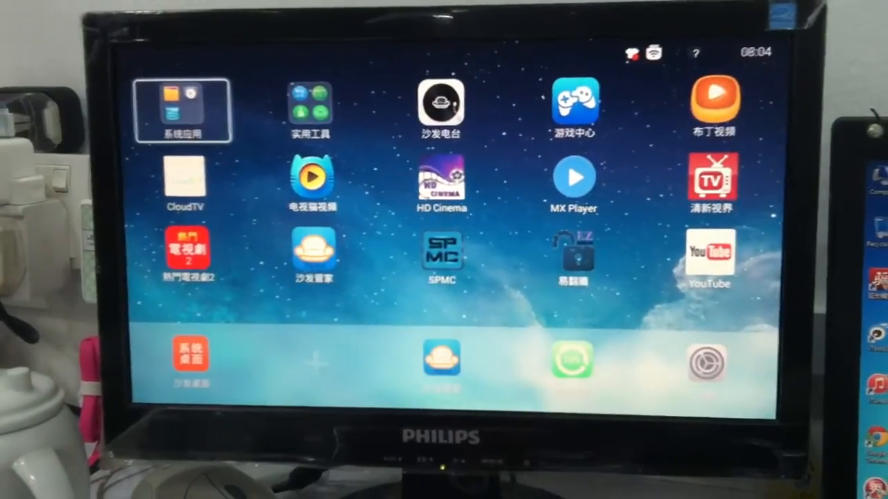